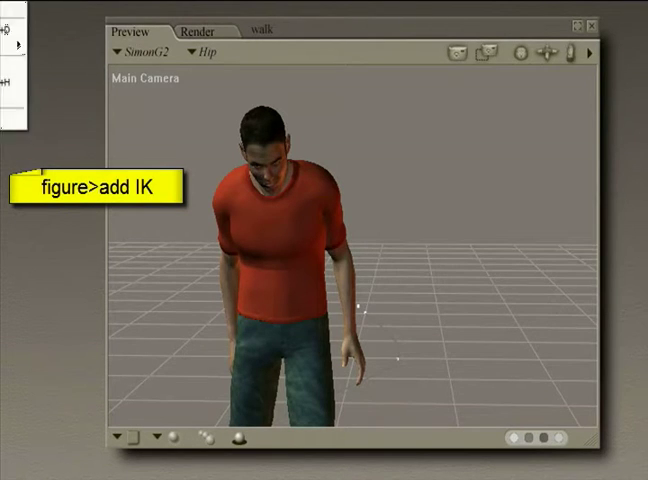
{"action": "mouse_move", "coordinate": [405, 125]}
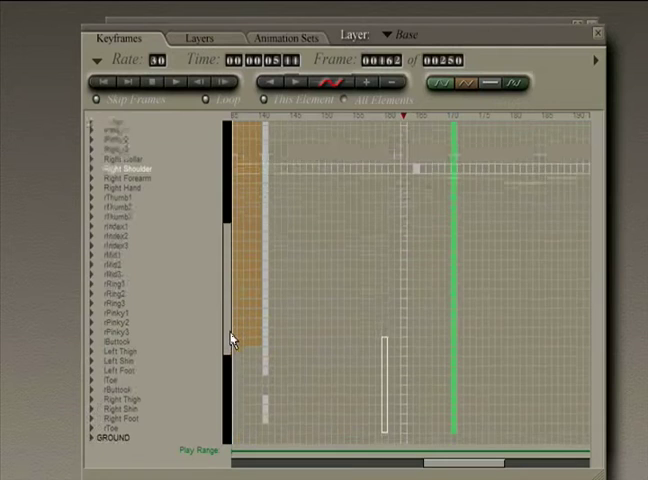
{"action": "scroll", "scroll_direction": "down", "scroll_amount": 3}
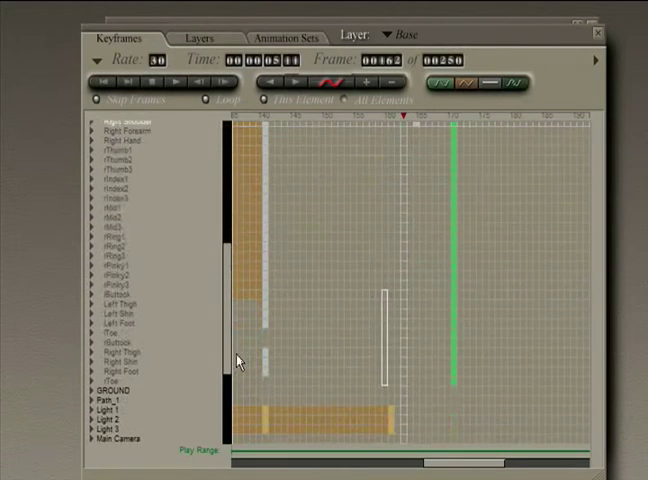
{"action": "scroll", "scroll_direction": "down", "scroll_amount": 3}
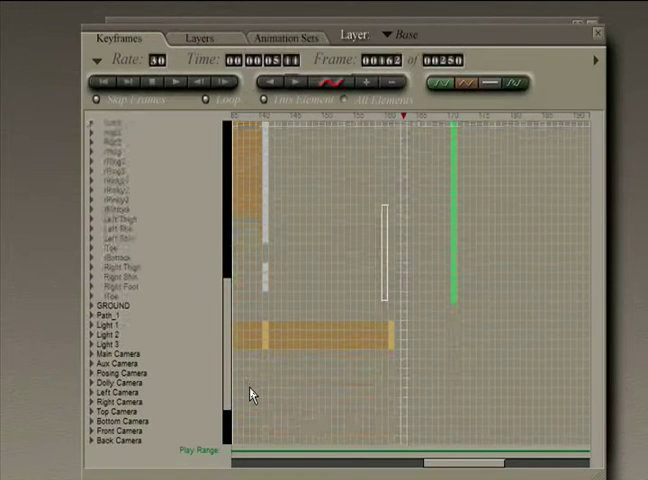